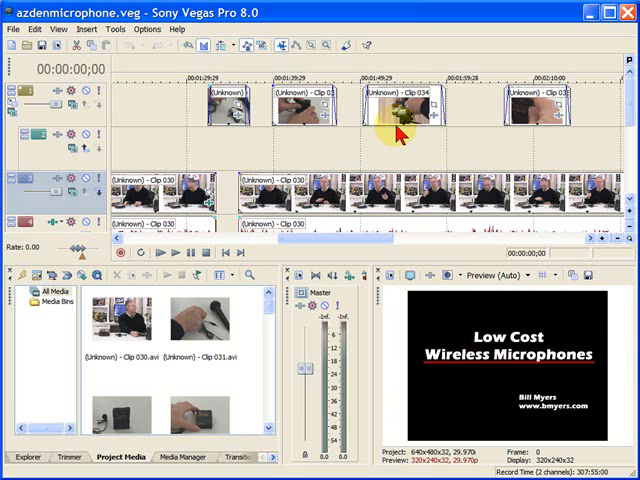
mouse_move(405, 185)
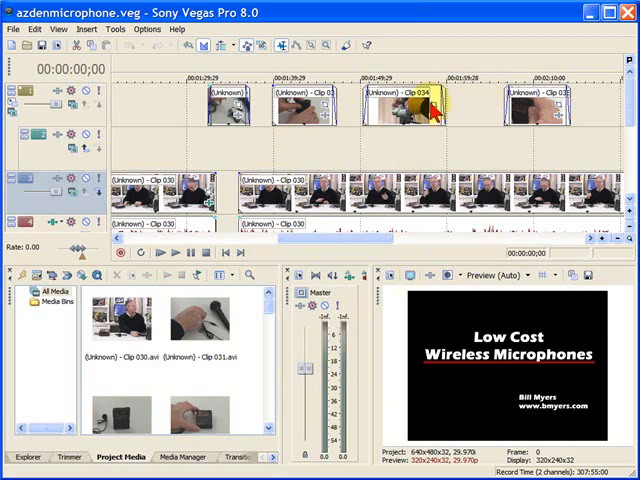
- Open the Preferences dialog from the Options menu, showing the General tab
click(147, 29)
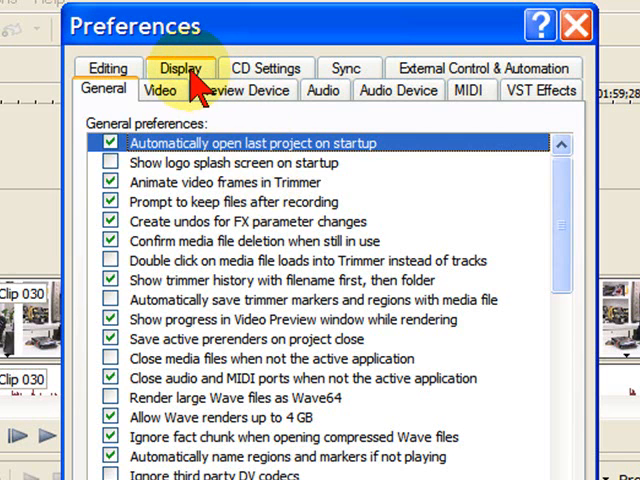
- On the Display tab, enable 'Display timeline at bottom of main window'
click(181, 68)
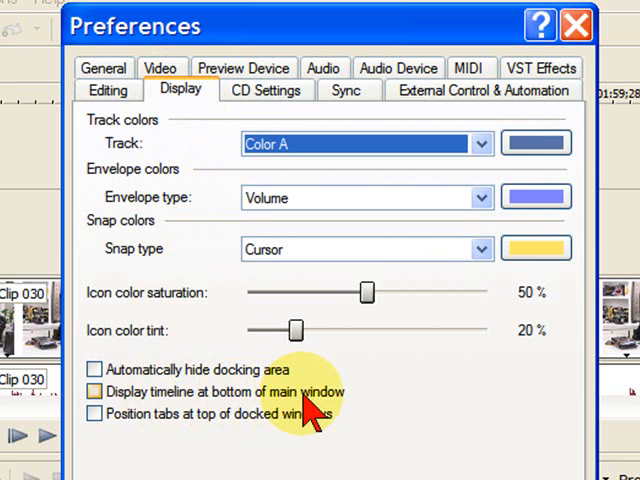
click(95, 391)
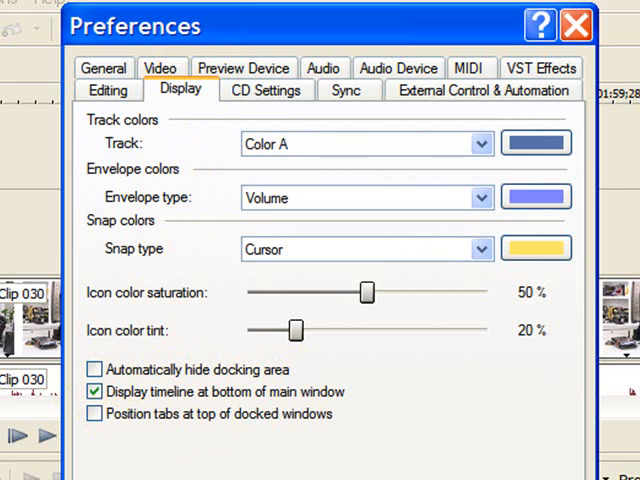